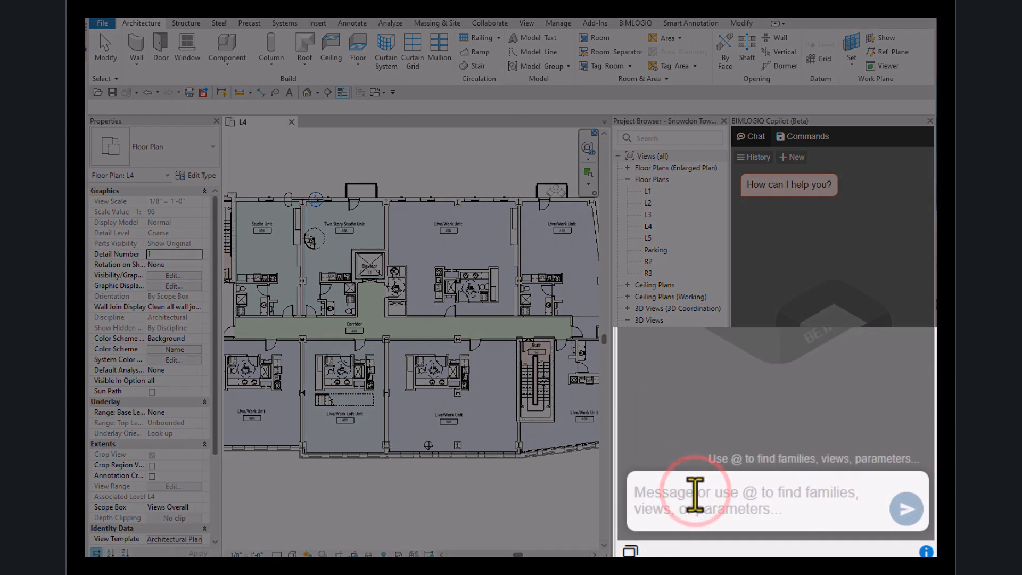
# Ask Copilot for a section-boxed 3D view of every 'Live/Work' room with 0.5 m margin, 2 m height
pyautogui.write('create a 3D view with a 3D section box for each')
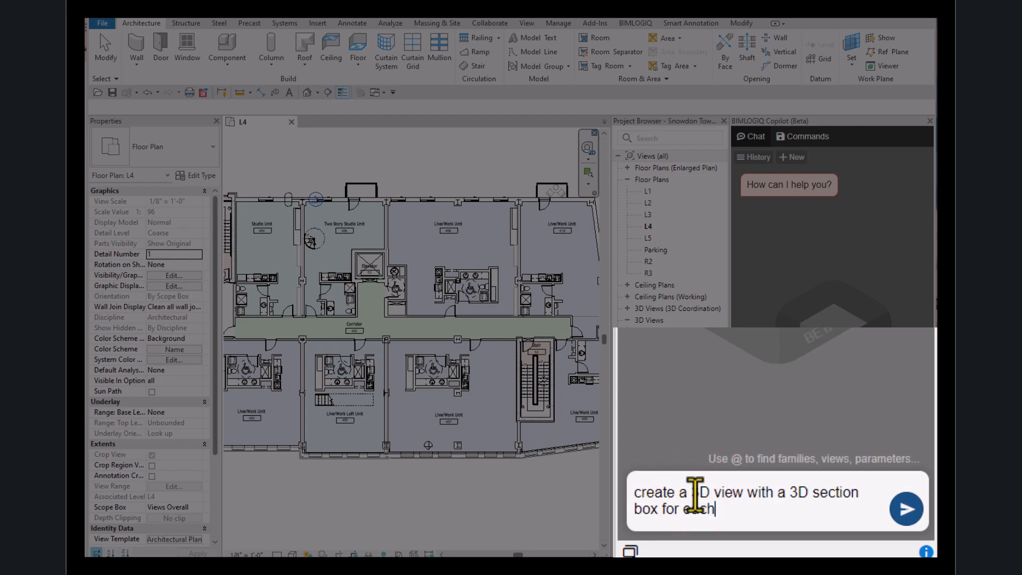
pyautogui.write("room that has 'Live/Work' in its name (with a margin of 0.5 m). set the height of each section box to 2 meters.")
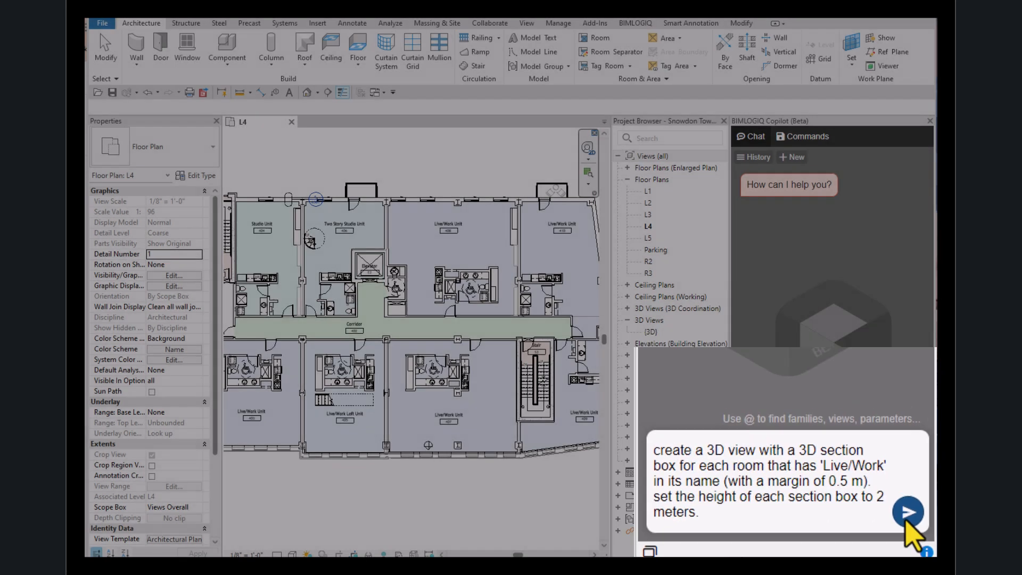
pyautogui.click(908, 511)
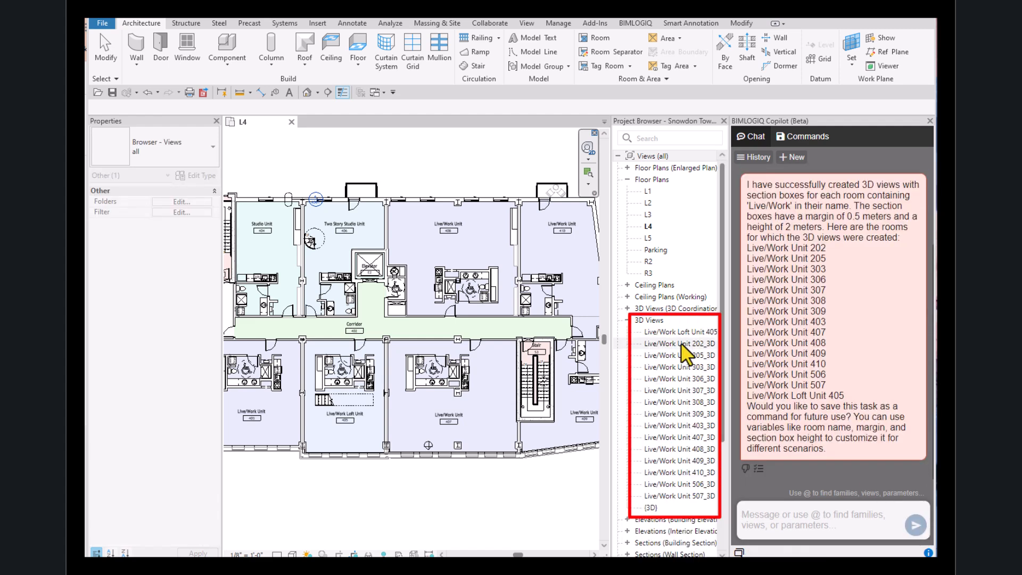
# Review the generated Live/Work Loft Unit 405_3D and Unit 308_3D views, then return to the L4 plan
pyautogui.doubleClick(679, 332)
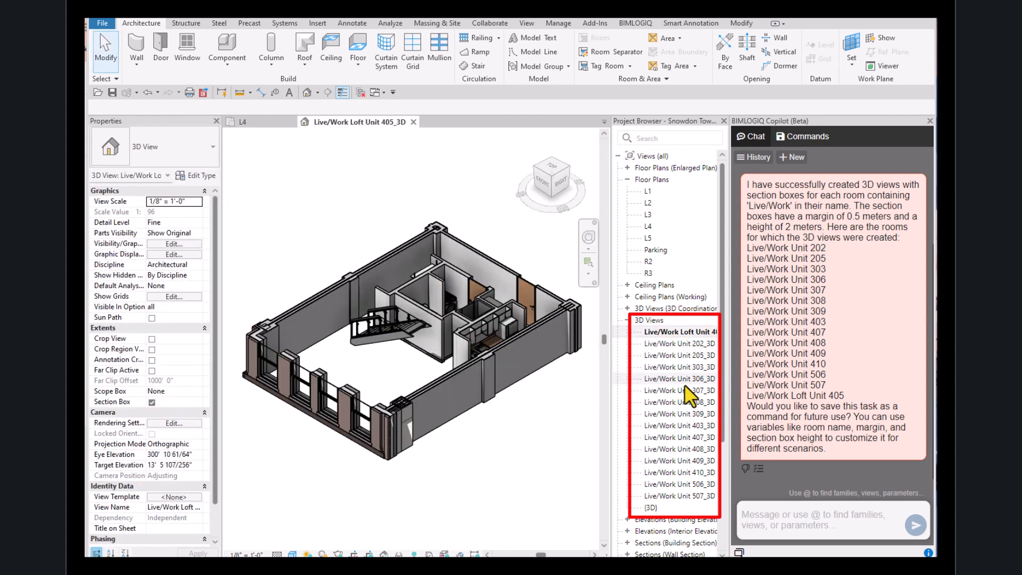
pyautogui.doubleClick(678, 402)
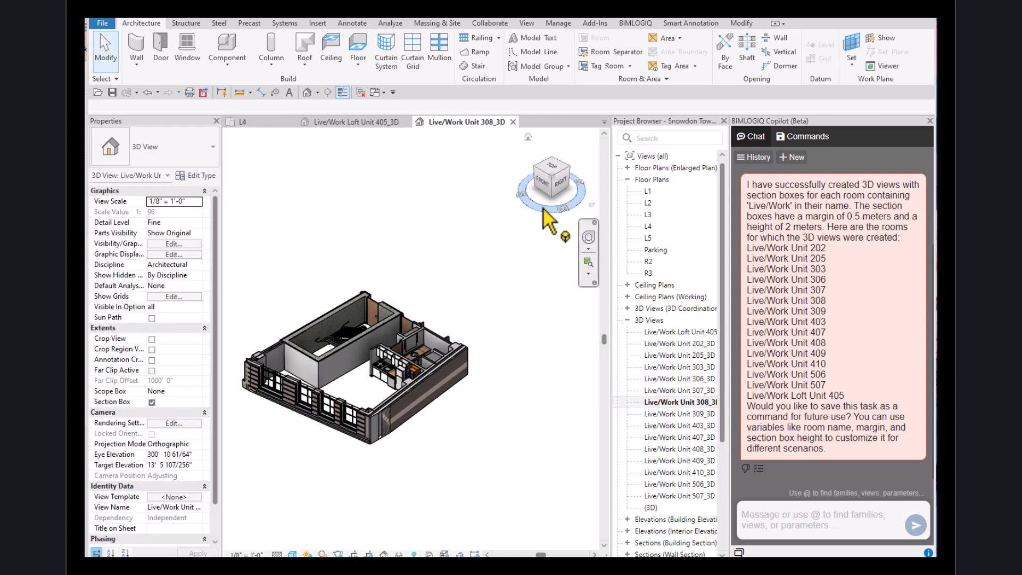
pyautogui.click(240, 121)
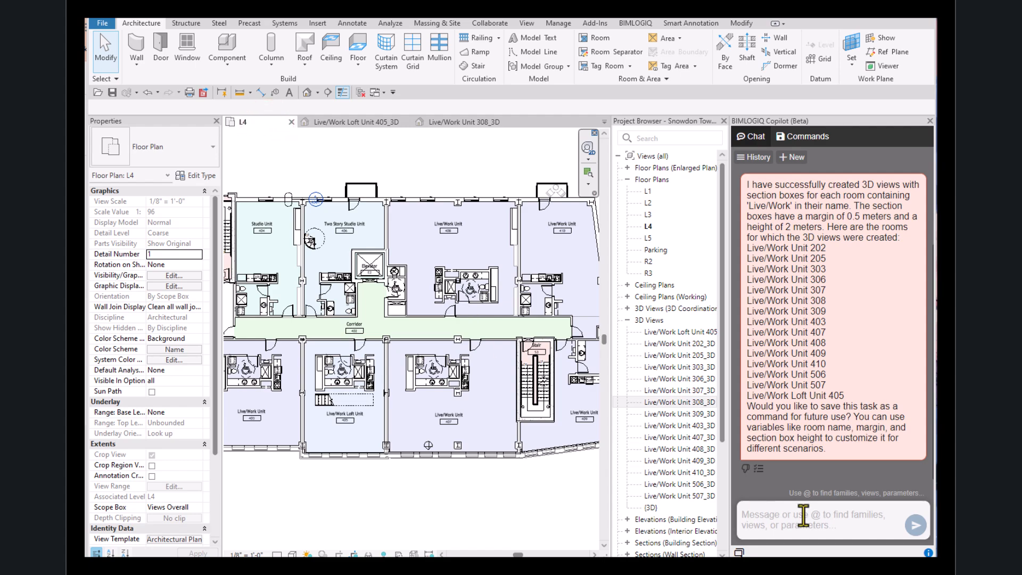
# Ask Copilot to save this task as a command with the room name as a variable
pyautogui.write('save')
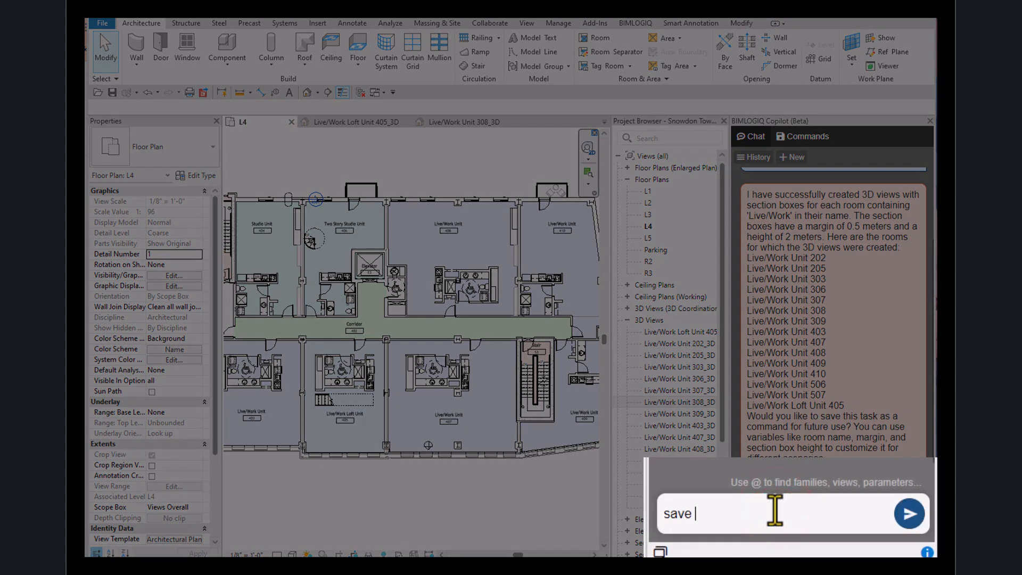
pyautogui.write('this command and define room name as variable.')
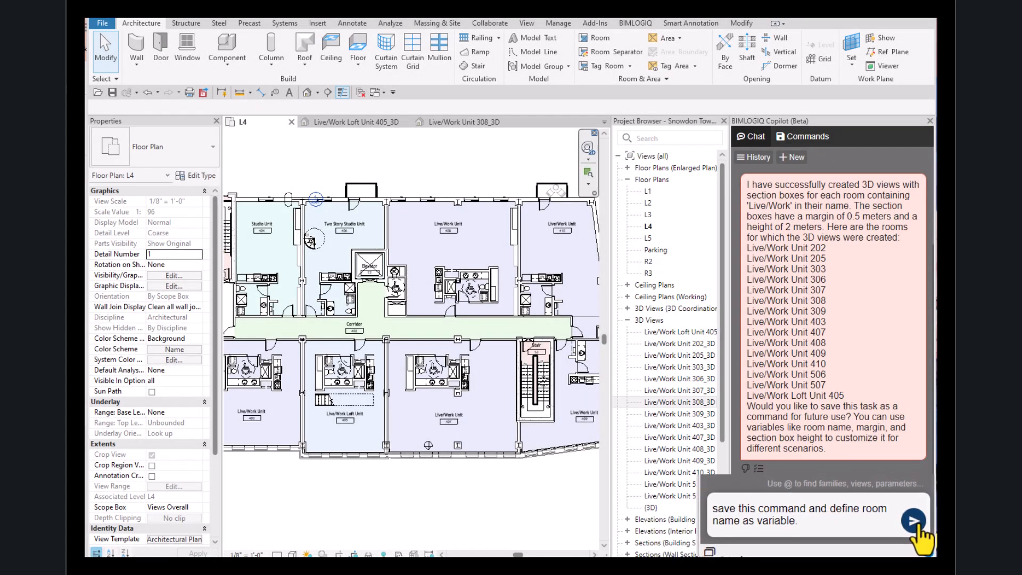
pyautogui.click(915, 523)
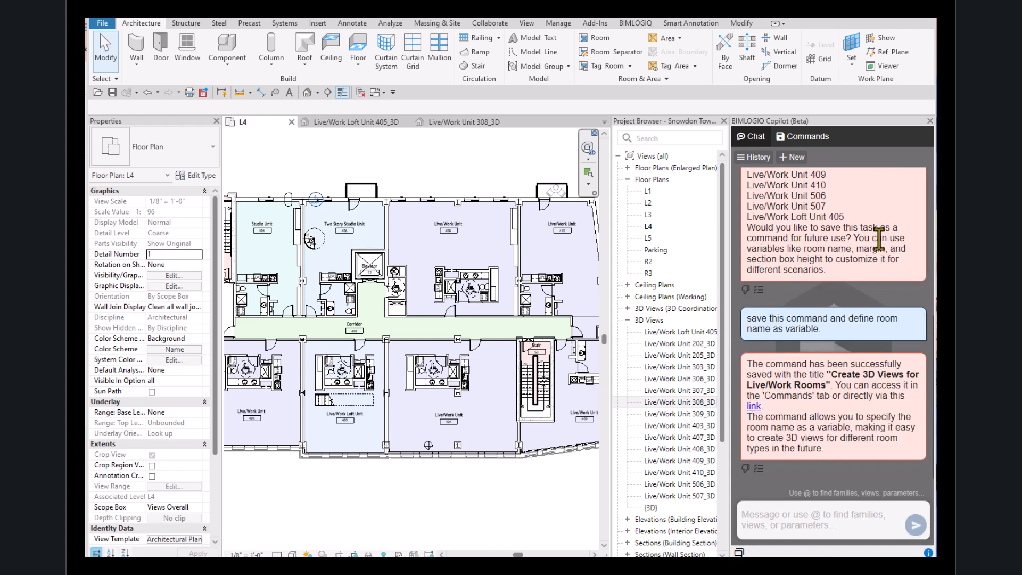
# Show the saved 'Create 3D Views for Live/Work Rooms' command under My Commands with its variables
pyautogui.click(807, 136)
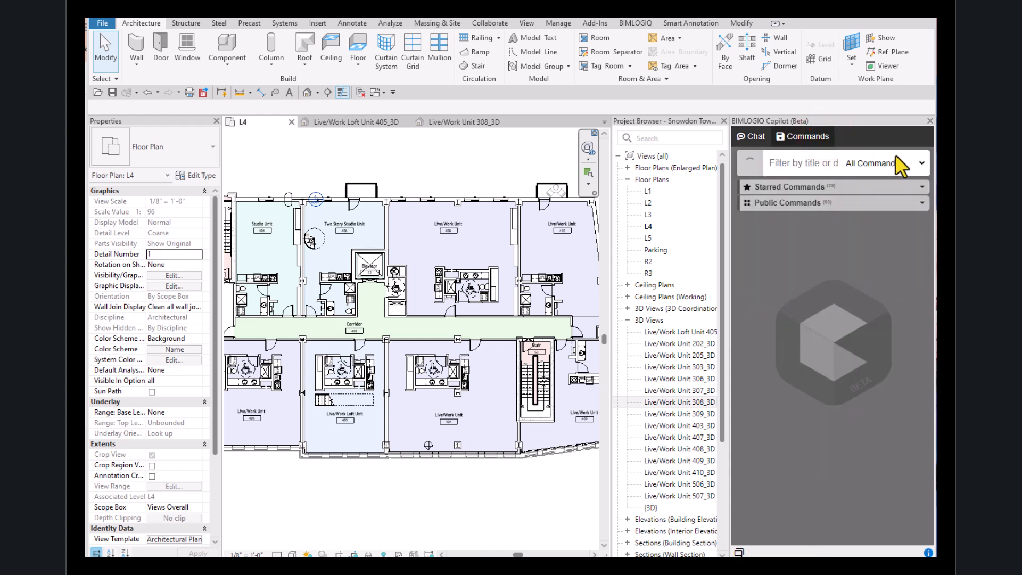
pyautogui.click(920, 163)
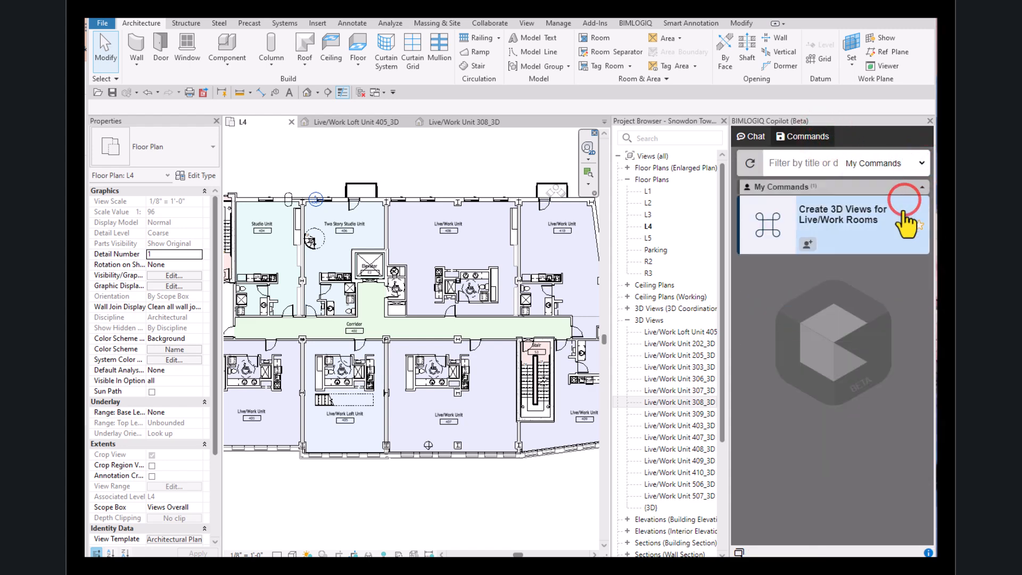
pyautogui.click(843, 224)
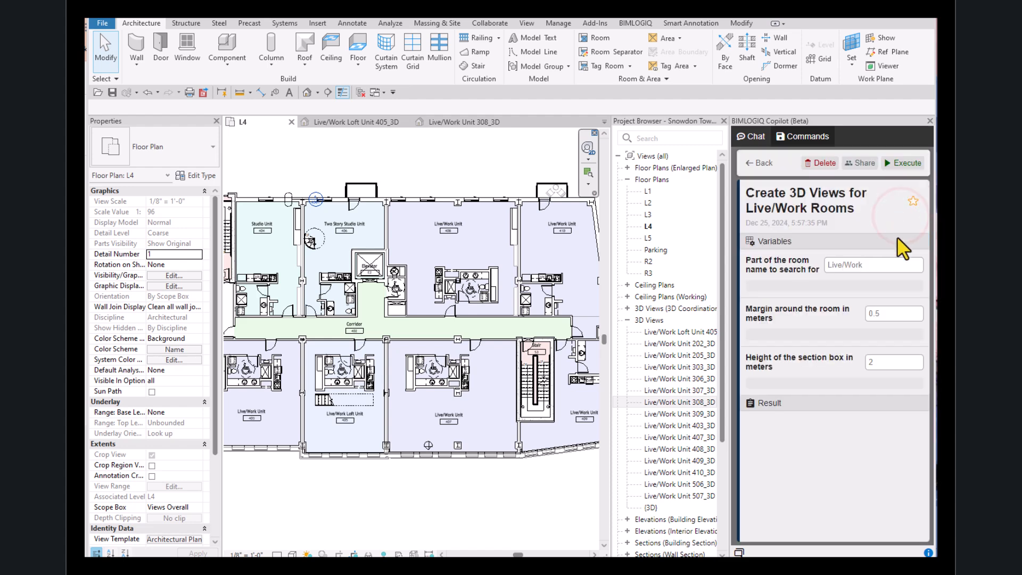
# Run the saved command with the room name variable set to 'Studio Unit'
pyautogui.click(872, 264)
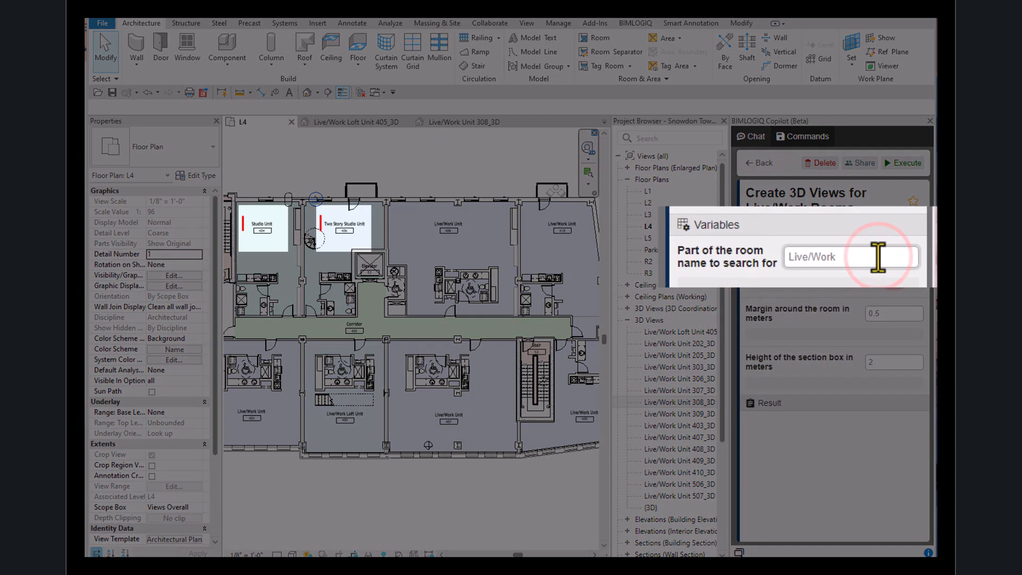
pyautogui.write('Studio Unit')
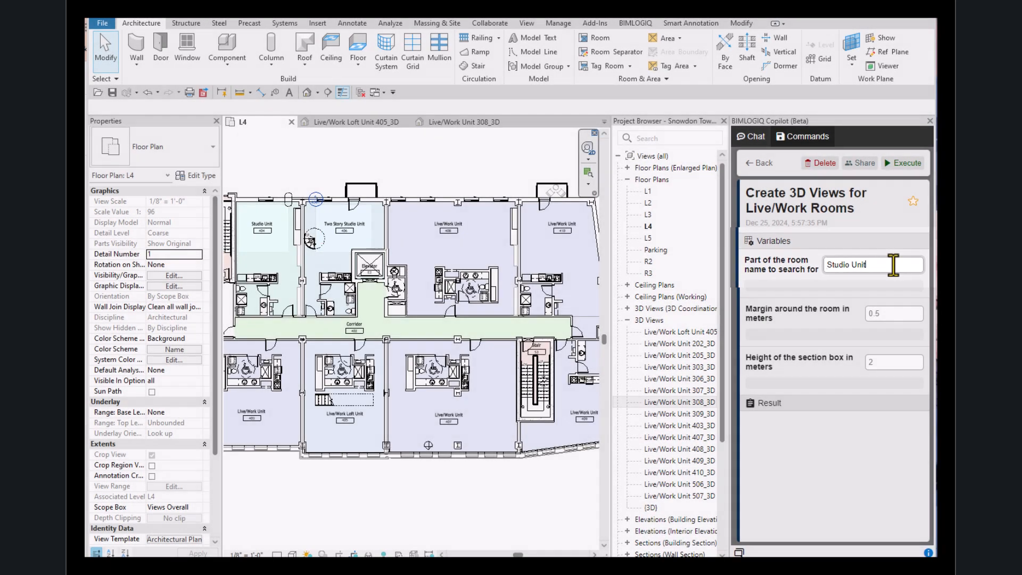
pyautogui.click(907, 163)
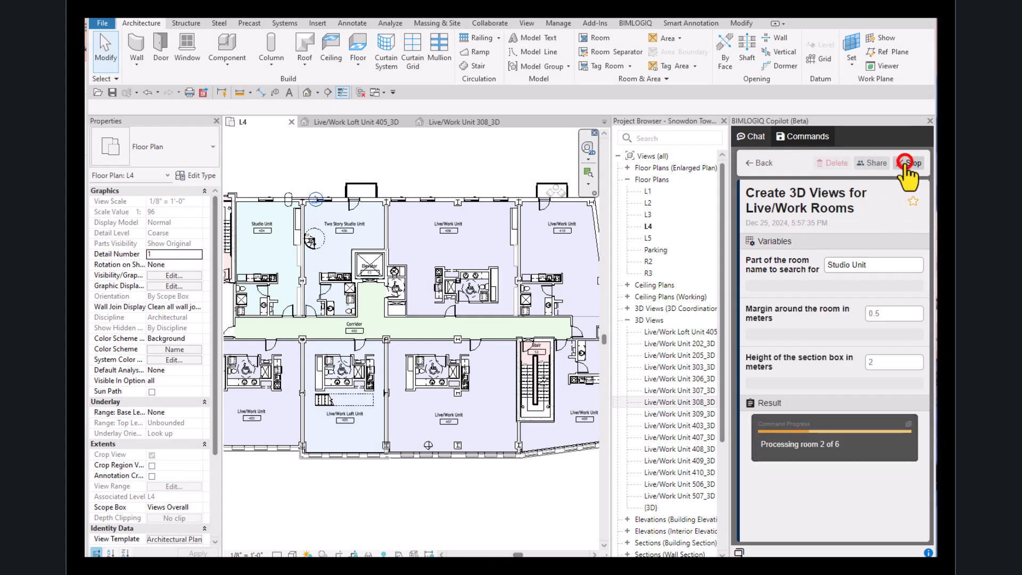
pyautogui.click(907, 163)
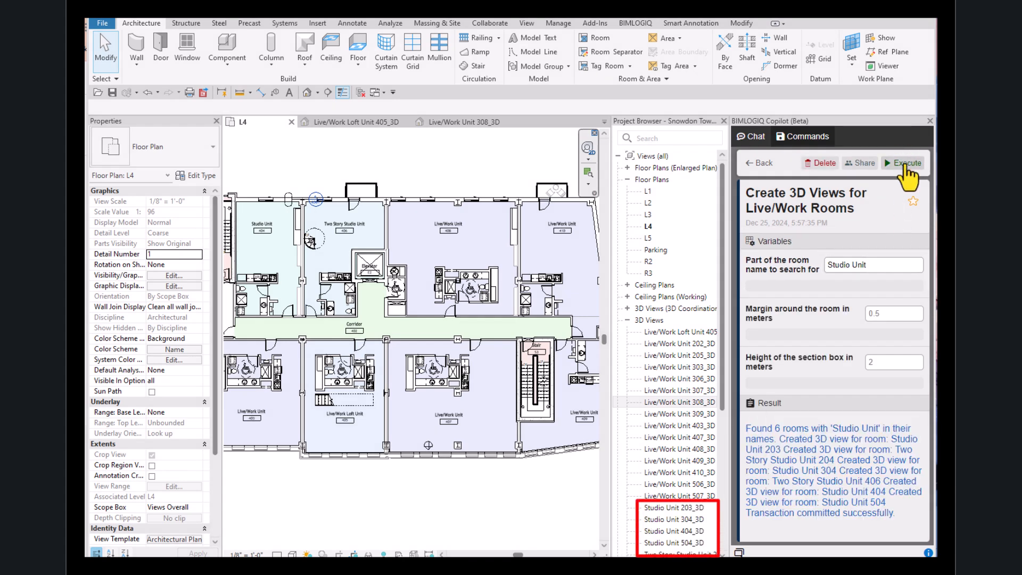
# Review the new Studio Unit 203_3D and Studio Unit 404_3D section-boxed views
pyautogui.doubleClick(672, 506)
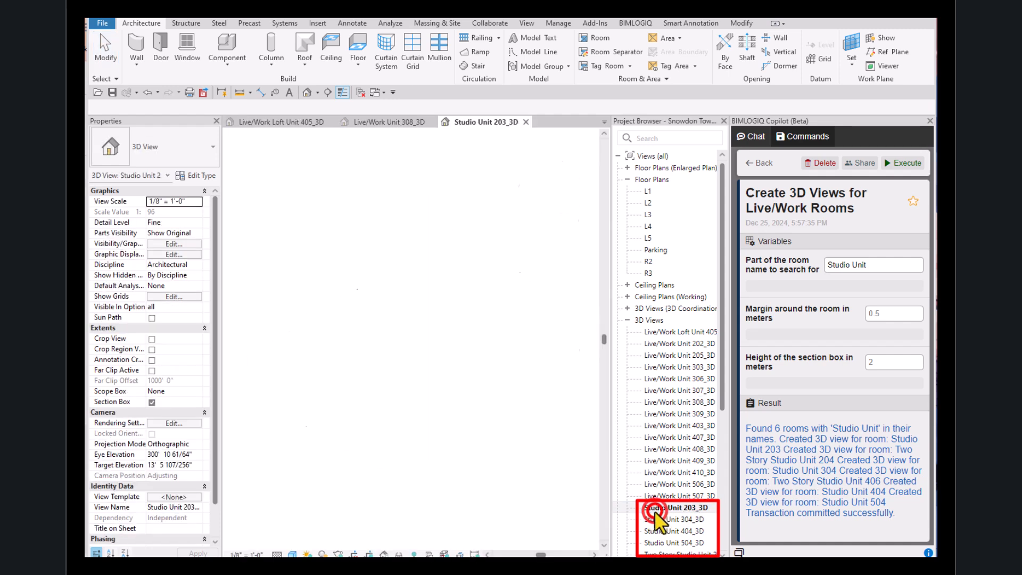
pyautogui.doubleClick(670, 531)
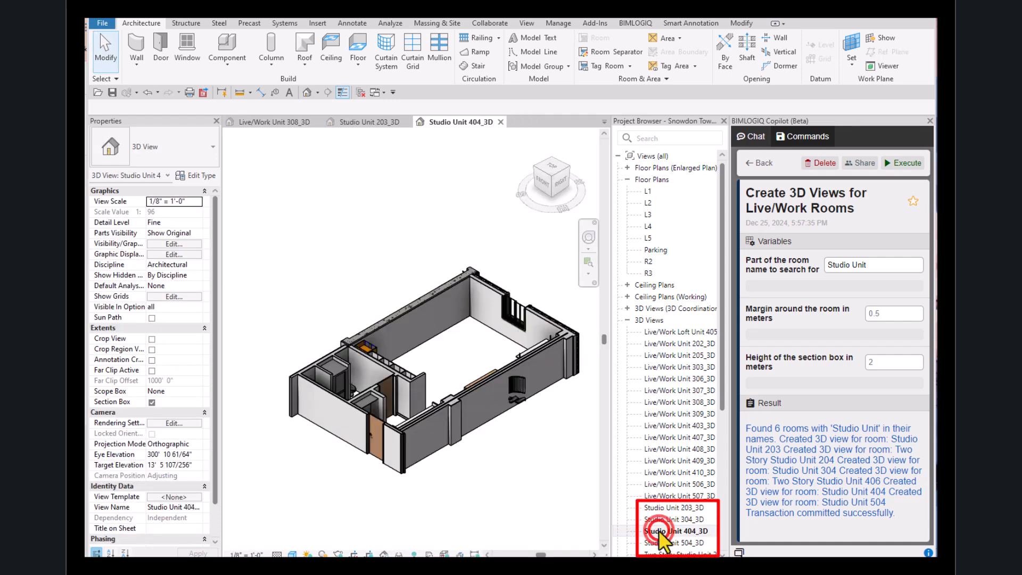